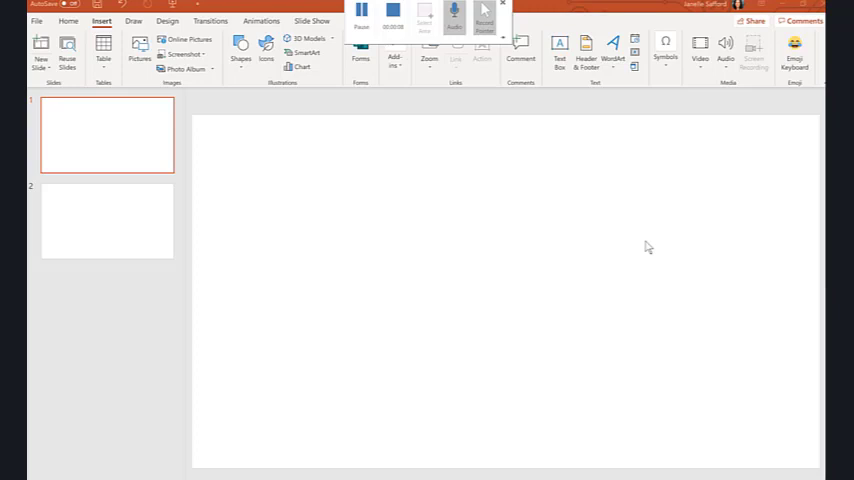
{"action": "mouse_move", "coordinate": [539, 326]}
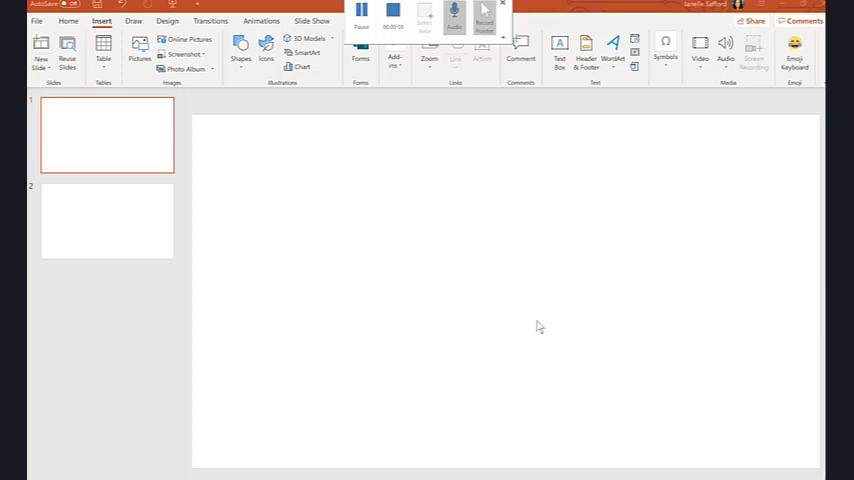
{"action": "mouse_move", "coordinate": [378, 186]}
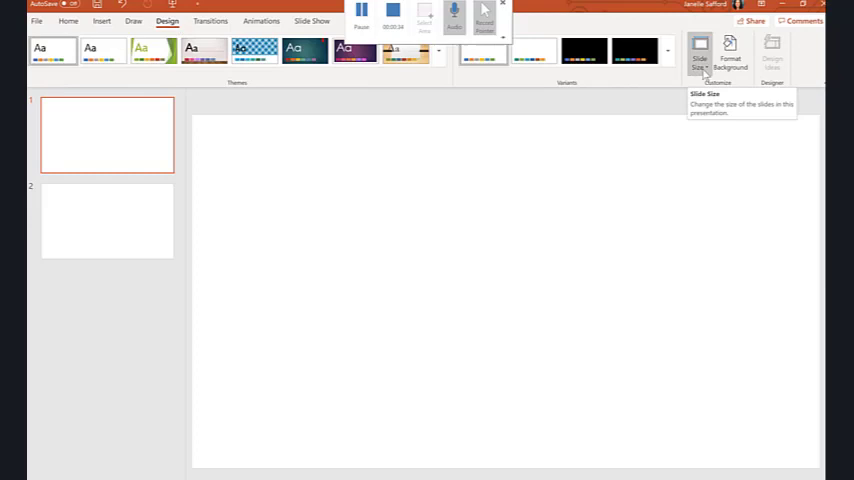
Change the slides to Standard (4:3) size, using Ensure Fit to scale content.
{"action": "left_click", "coordinate": [700, 60]}
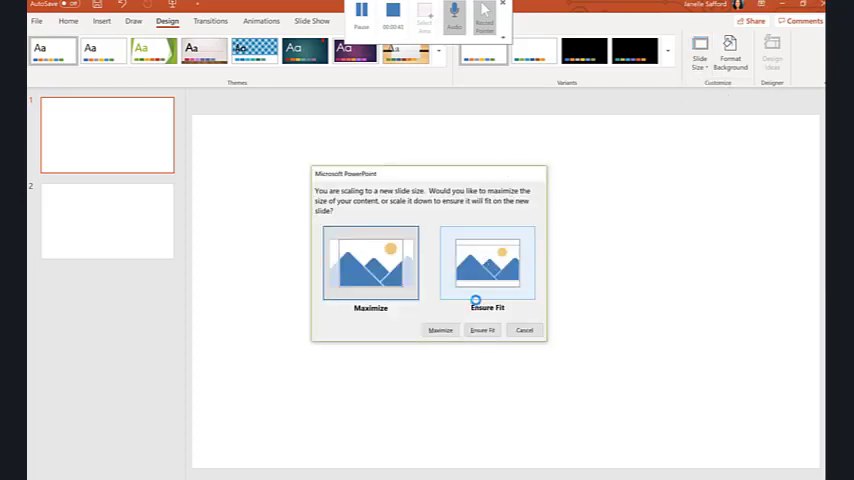
{"action": "left_click", "coordinate": [482, 330]}
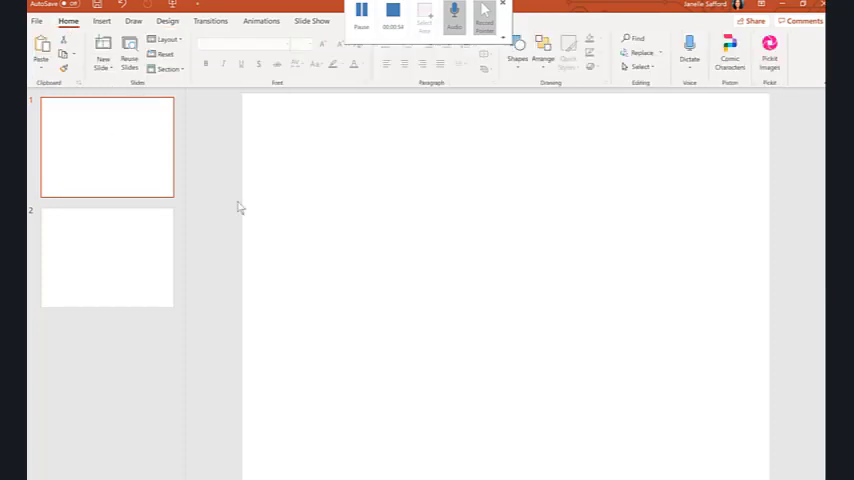
{"action": "mouse_move", "coordinate": [409, 238]}
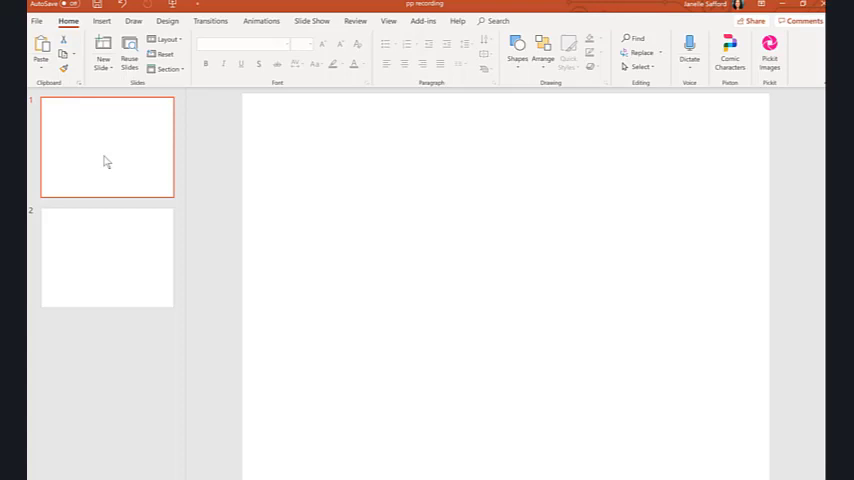
Draw a wide rectangle across the top of slide 1.
{"action": "left_click", "coordinate": [101, 20]}
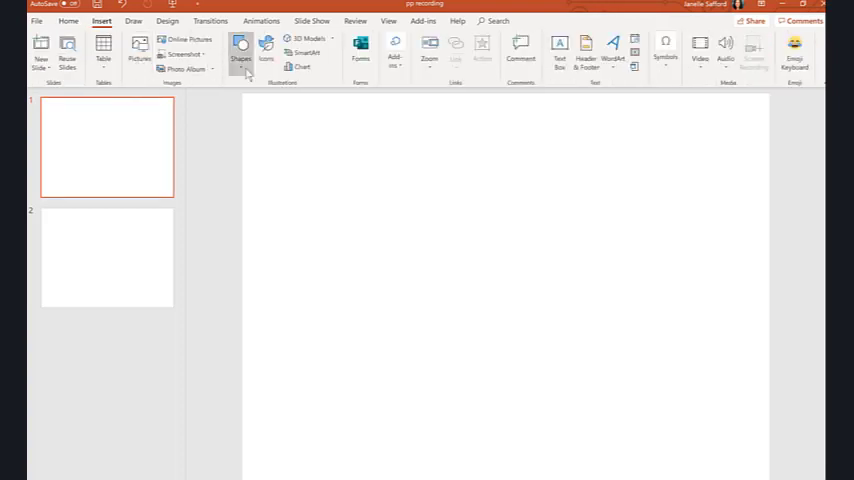
{"action": "left_click", "coordinate": [240, 50]}
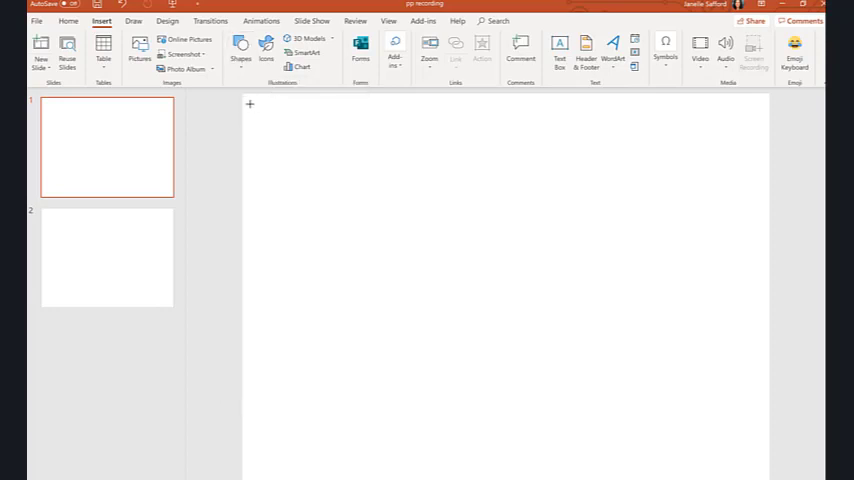
{"action": "left_click_drag", "start_coordinate": [249, 104], "coordinate": [757, 167]}
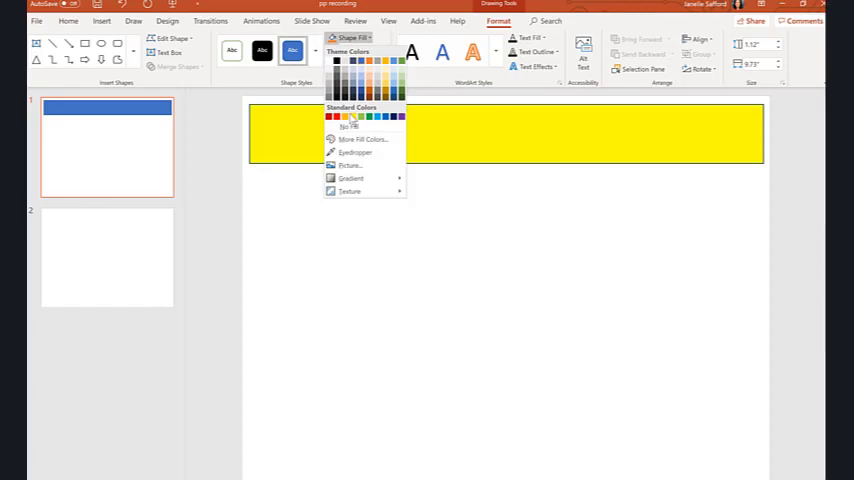
Fill the banner rectangle yellow and give it a black outline.
{"action": "left_click", "coordinate": [358, 51]}
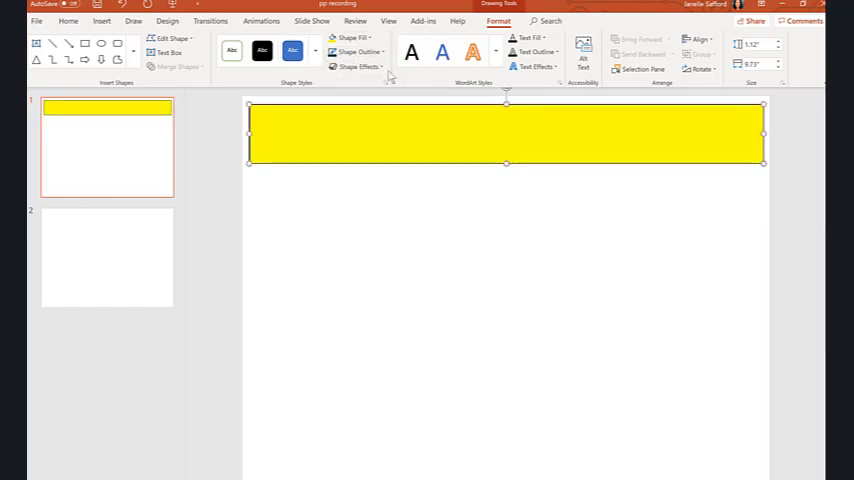
{"action": "left_click", "coordinate": [358, 51]}
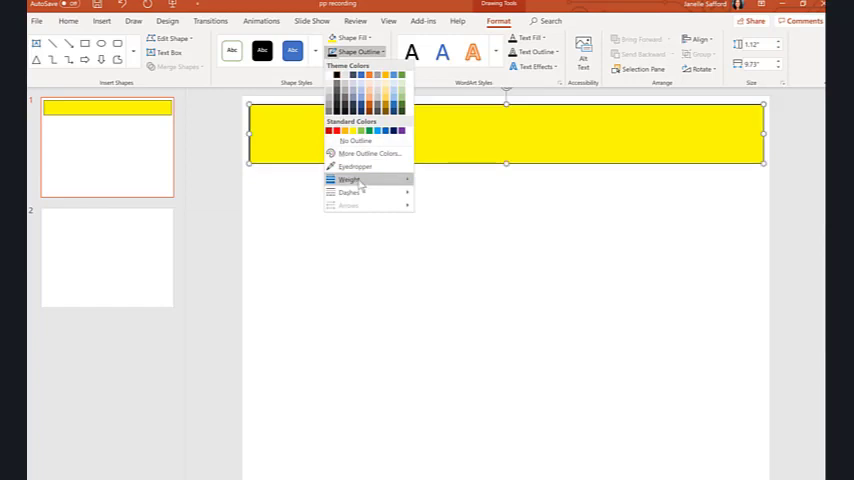
{"action": "left_click", "coordinate": [357, 140]}
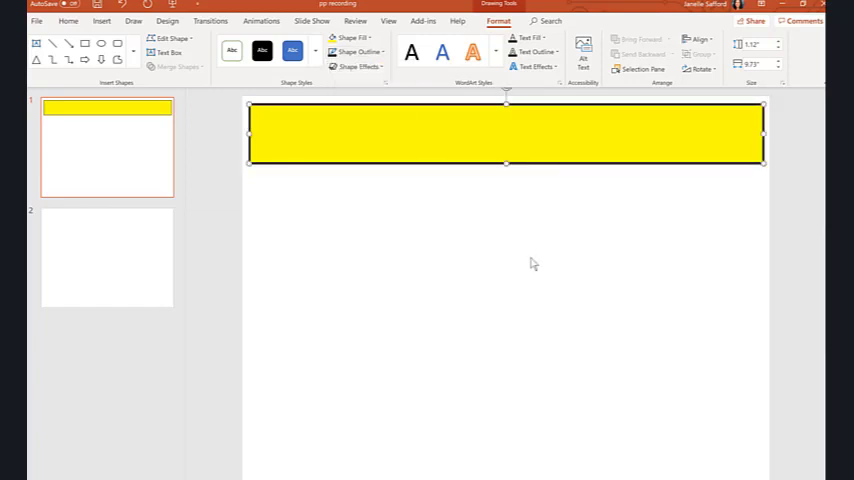
{"action": "left_click", "coordinate": [68, 21]}
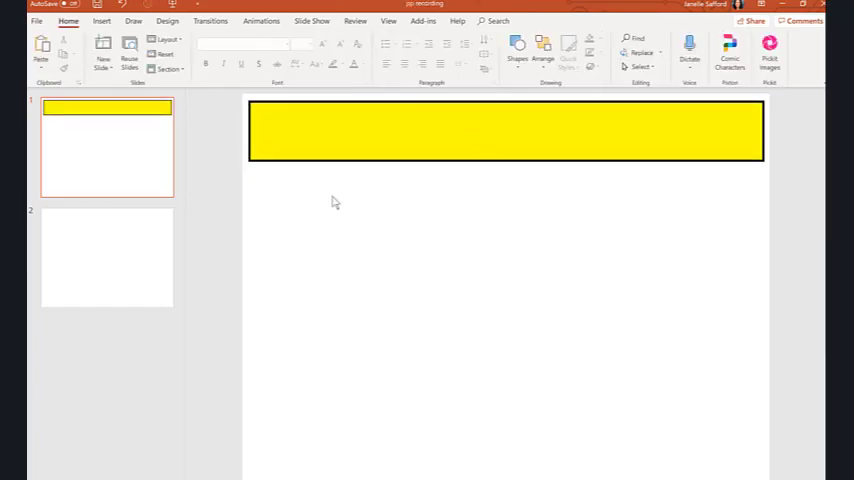
{"action": "left_click", "coordinate": [505, 131]}
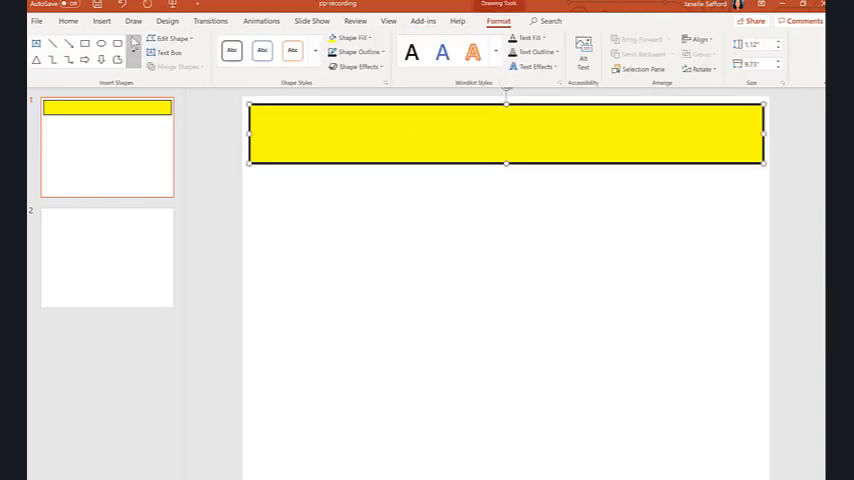
Type 'Word Family Sort' into the banner, then begin inserting a table below.
{"action": "type", "text": "Word Family Sort"}
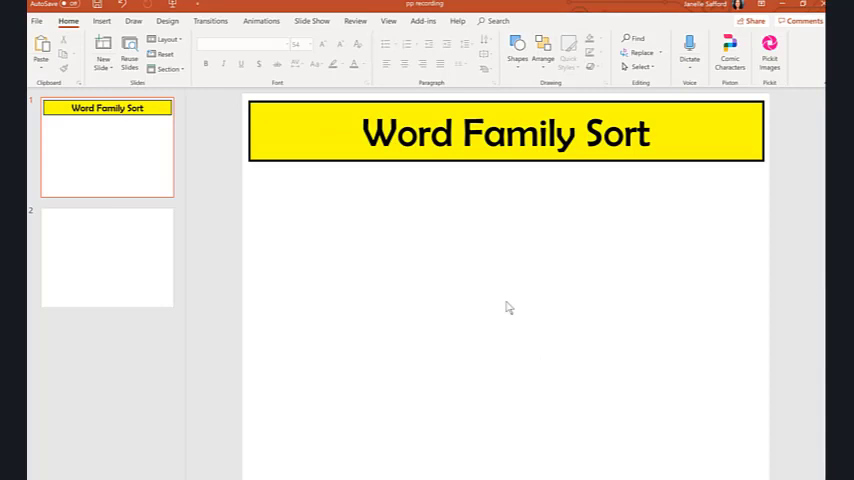
{"action": "mouse_move", "coordinate": [378, 351]}
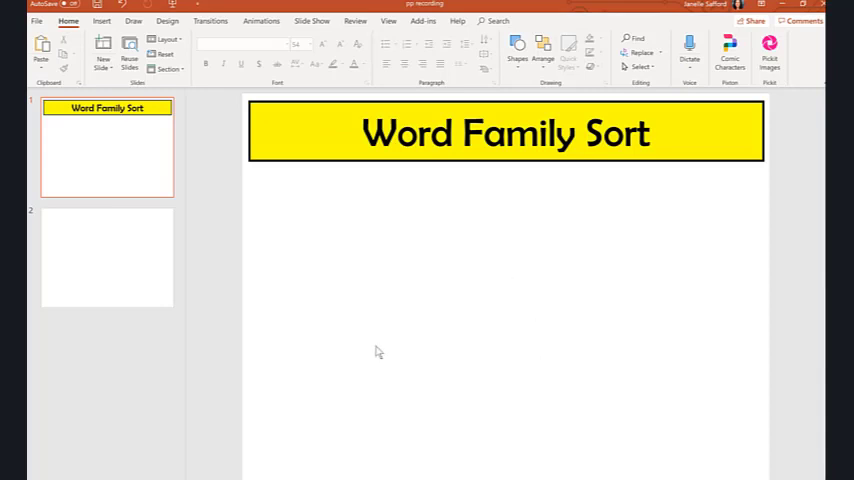
{"action": "mouse_move", "coordinate": [481, 333]}
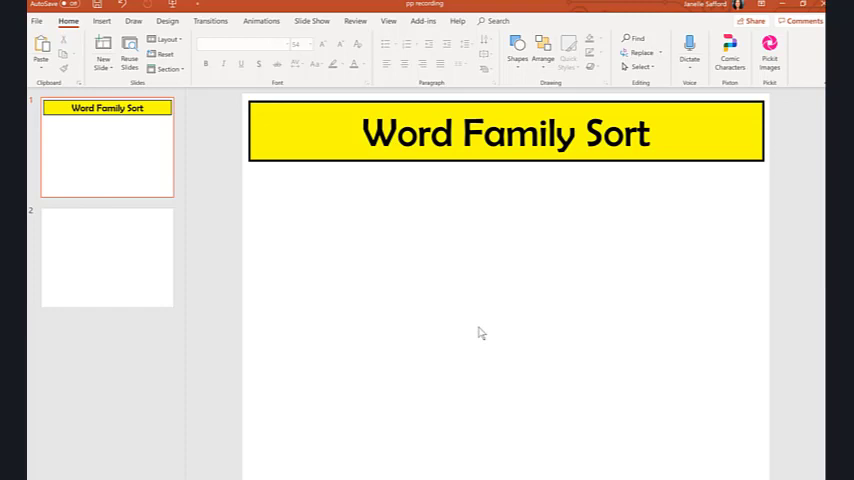
{"action": "left_click", "coordinate": [101, 20]}
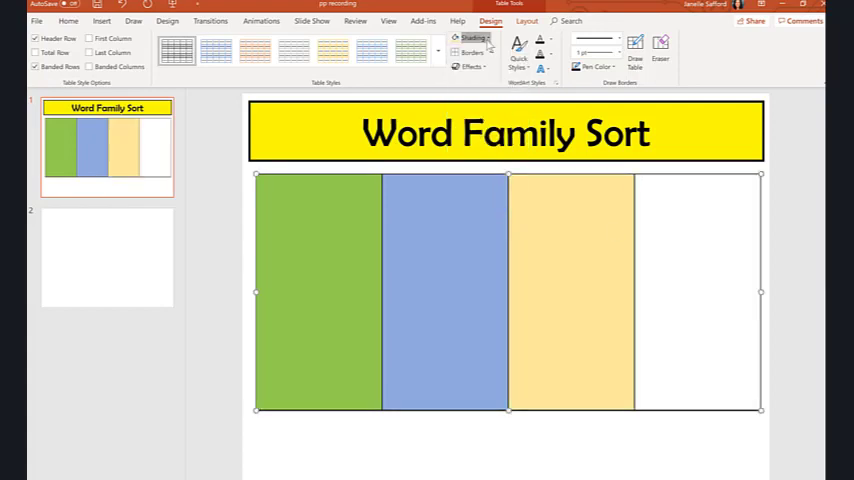
Shade the fourth column purple and add enlarged -ap, -am, -in, -op words headings.
{"action": "left_click", "coordinate": [472, 38]}
{"action": "type", "text": "A"}
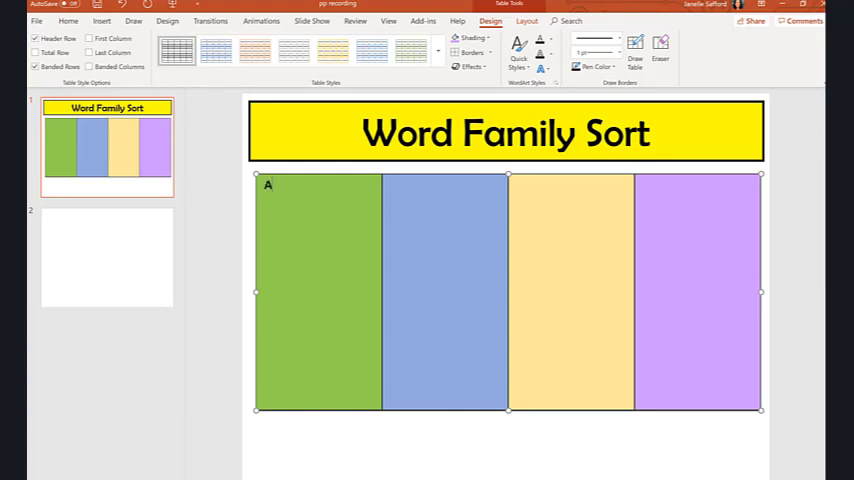
{"action": "type", "text": "p"}
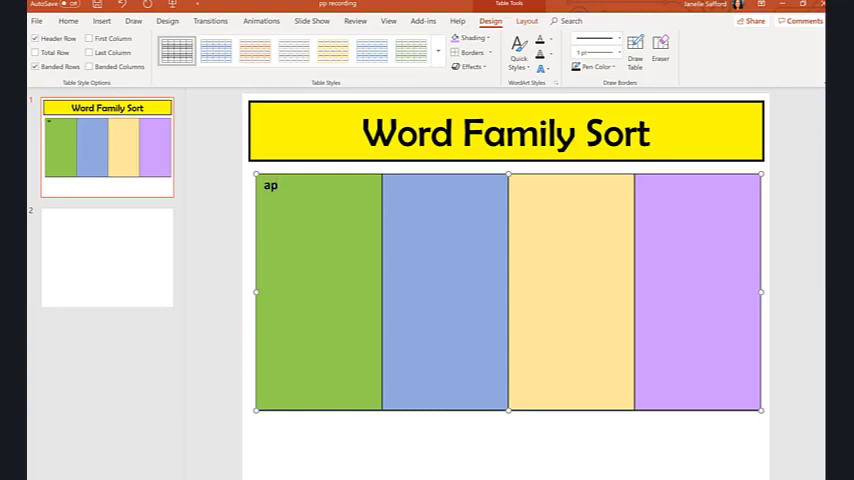
{"action": "type", "text": "words"}
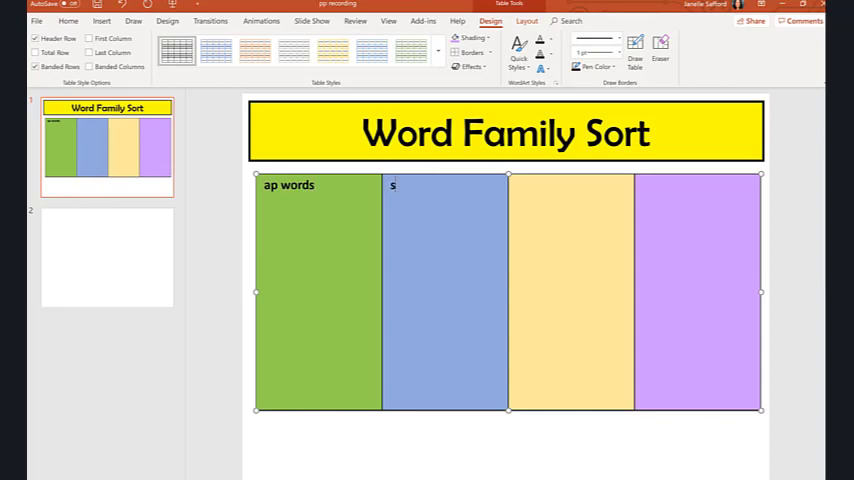
{"action": "type", "text": "am word"}
{"action": "left_click", "coordinate": [571, 291]}
{"action": "type", "text": "in words"}
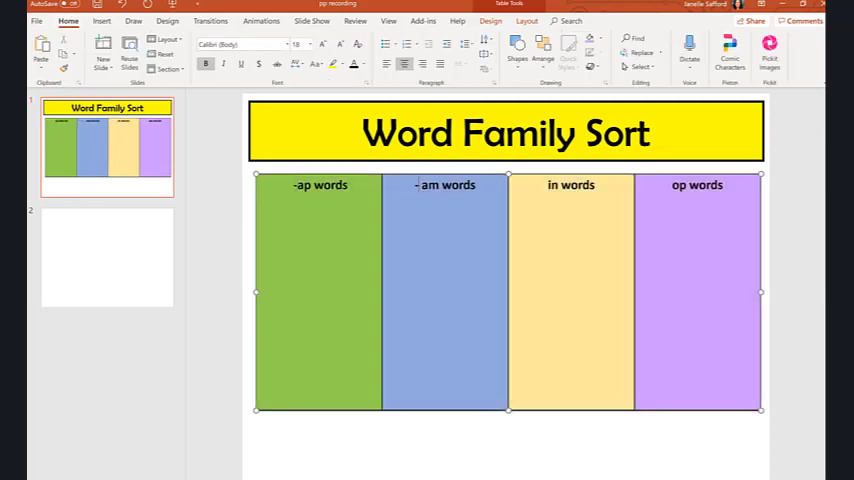
{"action": "left_click", "coordinate": [310, 44]}
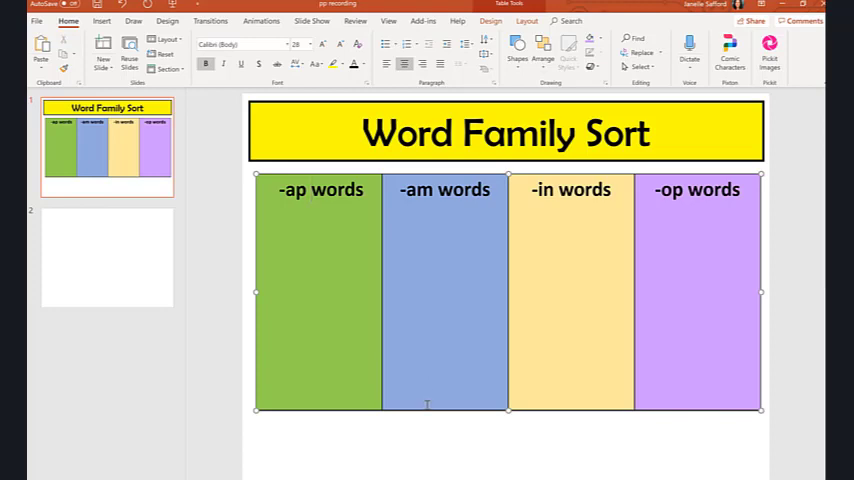
{"action": "mouse_move", "coordinate": [419, 443]}
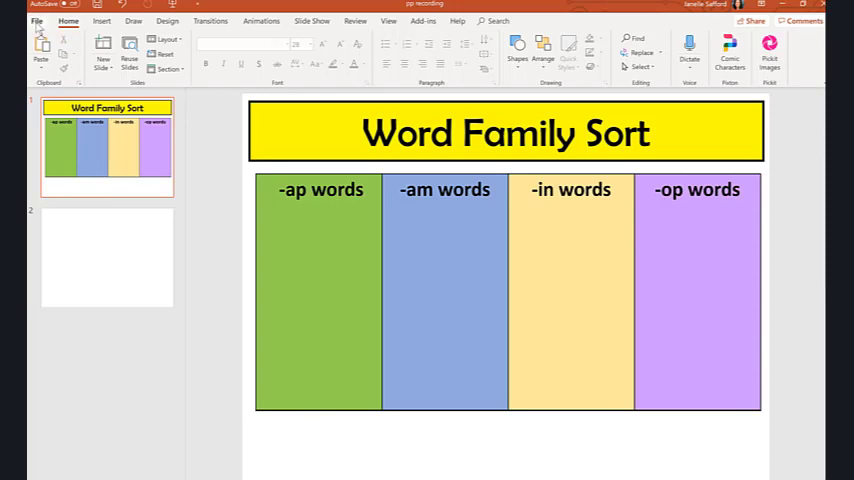
Save the deck as a JPEG named 'Word Family Sort', confirming which slides to export.
{"action": "left_click", "coordinate": [37, 21]}
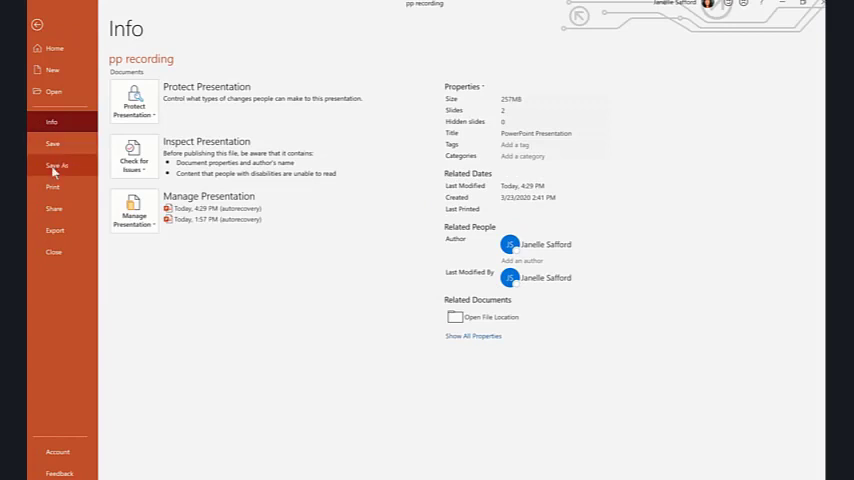
{"action": "left_click", "coordinate": [57, 165]}
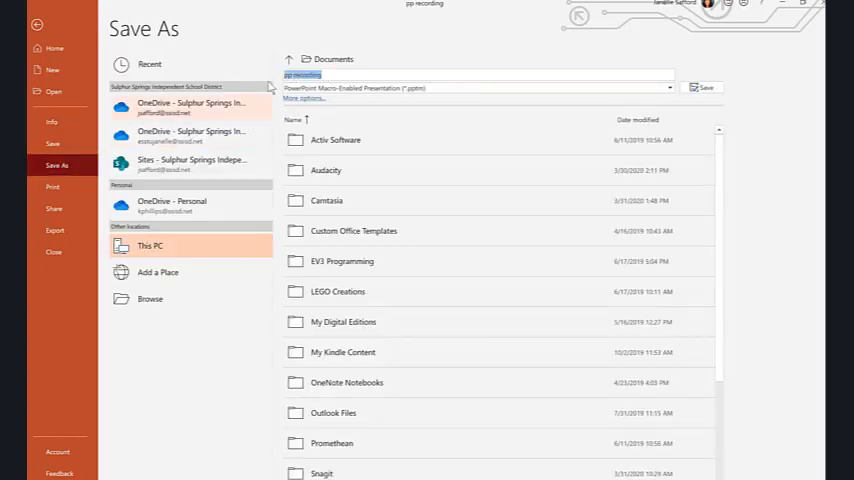
{"action": "type", "text": "Word I"}
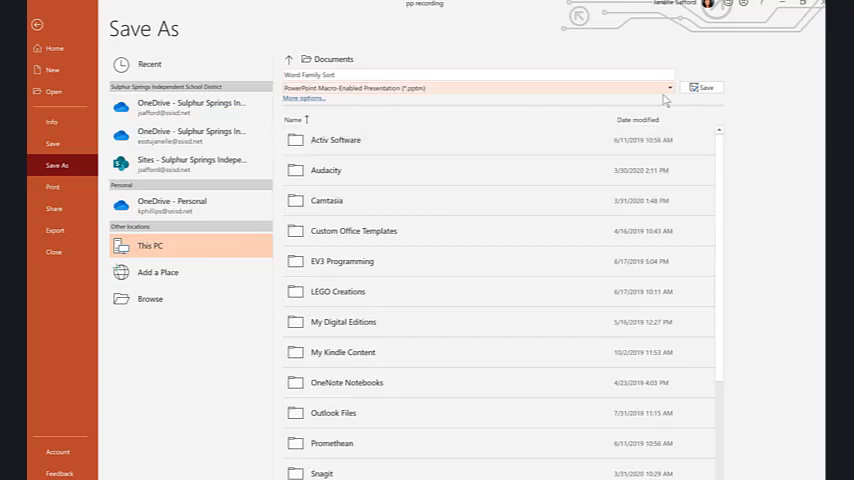
{"action": "left_click", "coordinate": [668, 88]}
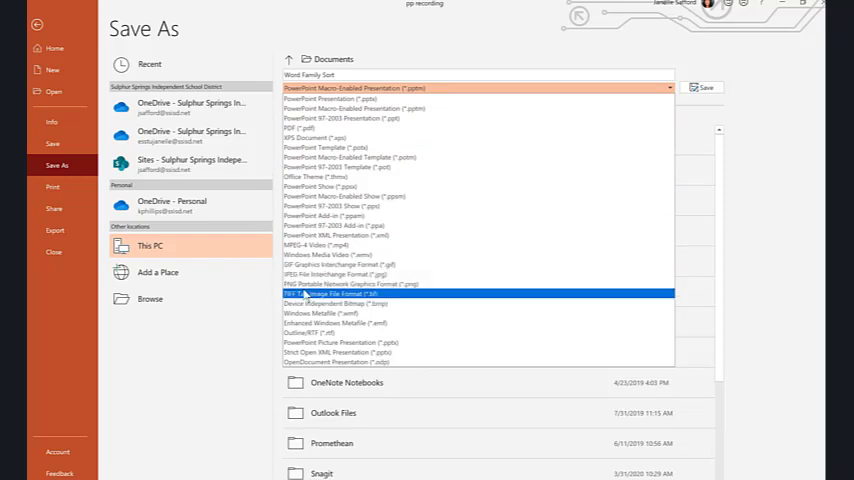
{"action": "left_click", "coordinate": [350, 293]}
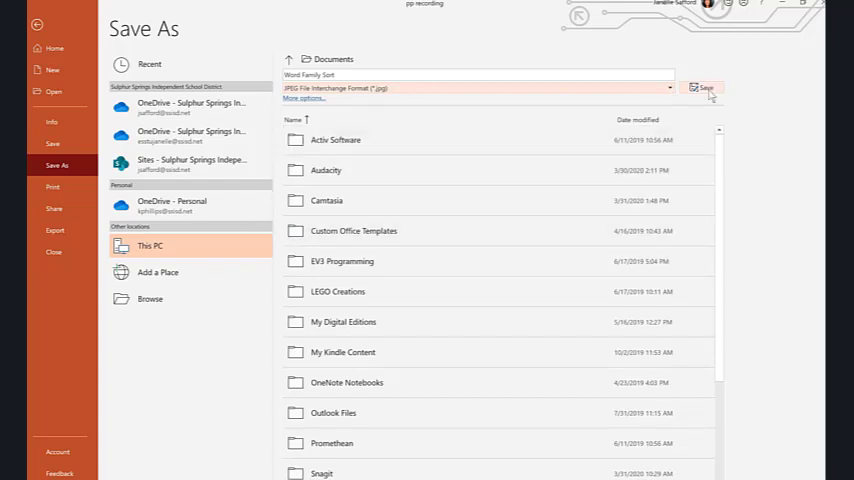
{"action": "left_click", "coordinate": [705, 87]}
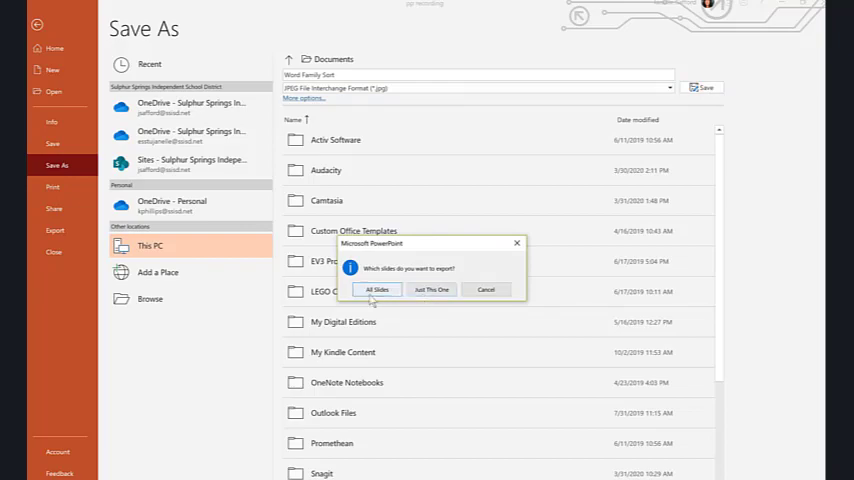
{"action": "left_click", "coordinate": [377, 289]}
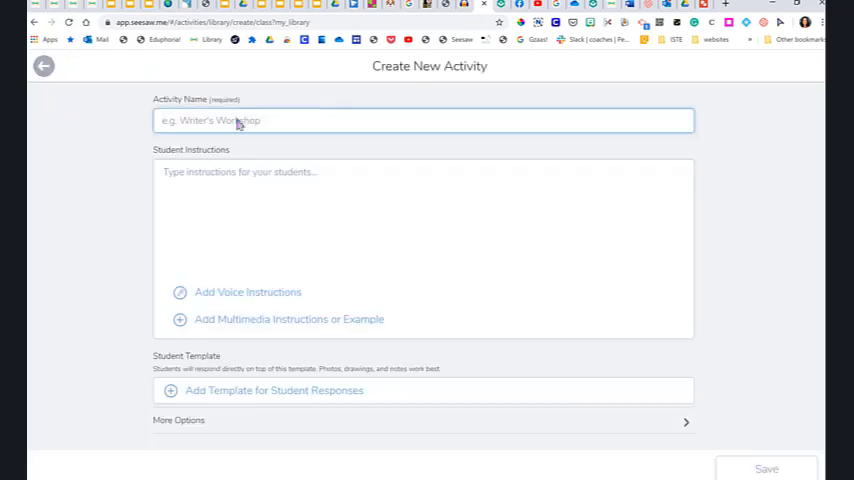
Name the activity 'Word Family Sort' and start typing the student instructions.
{"action": "type", "text": "Word"}
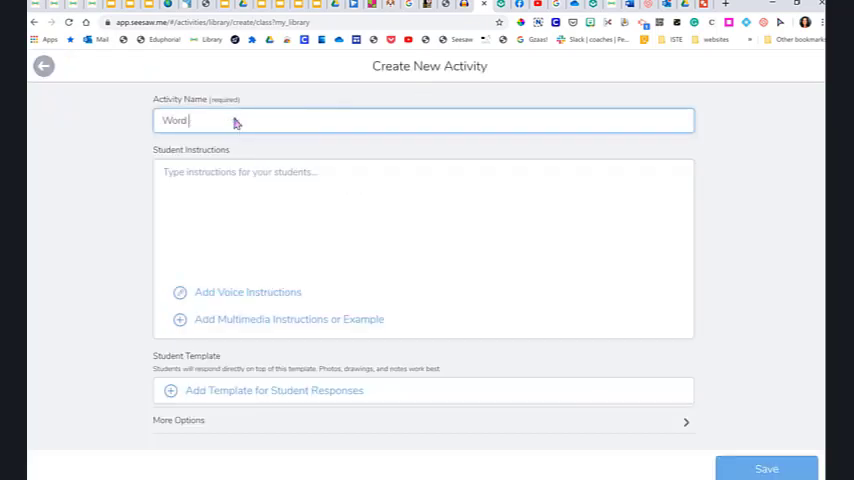
{"action": "type", "text": "Family"}
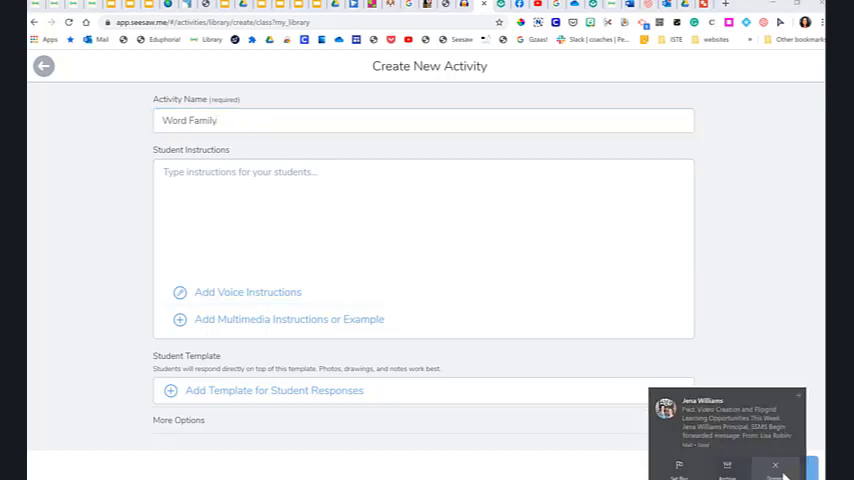
{"action": "type", "text": "S"}
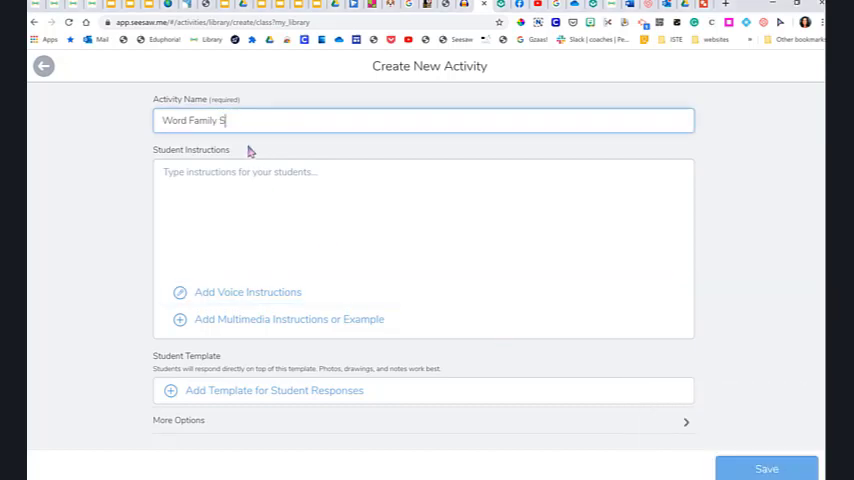
{"action": "type", "text": "ort"}
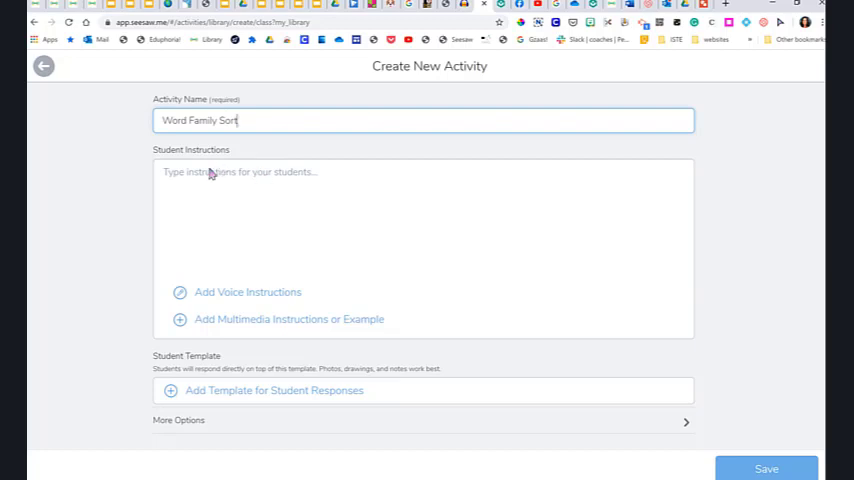
{"action": "left_click", "coordinate": [423, 220]}
{"action": "type", "text": "jsdfhlksjd;kljfklsj;js"}
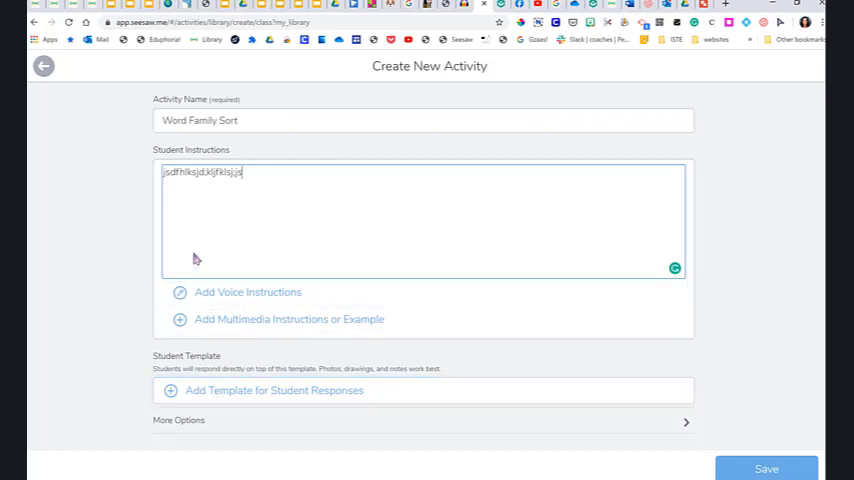
{"action": "mouse_move", "coordinate": [252, 292]}
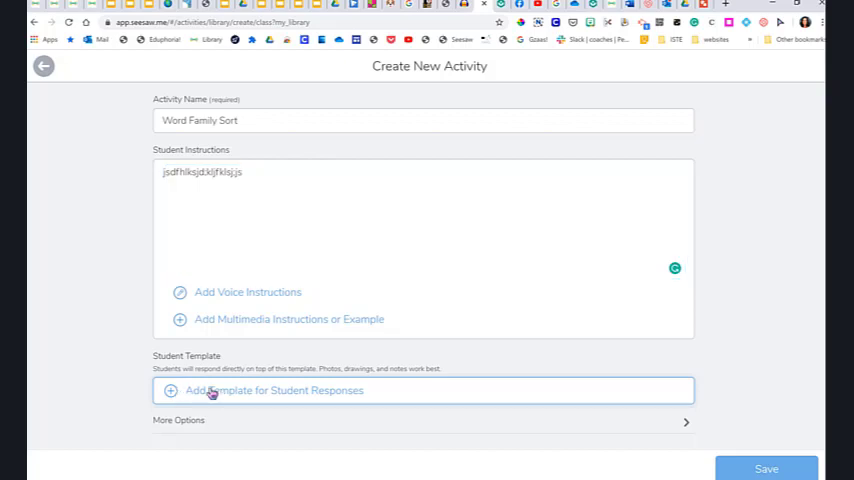
Upload the Word Family Sort image from the computer as the student response template.
{"action": "left_click", "coordinate": [274, 390]}
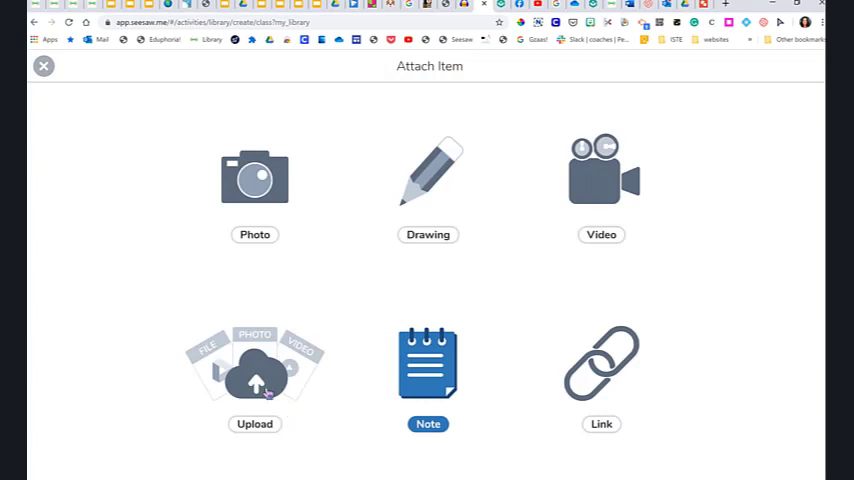
{"action": "left_click", "coordinate": [254, 375]}
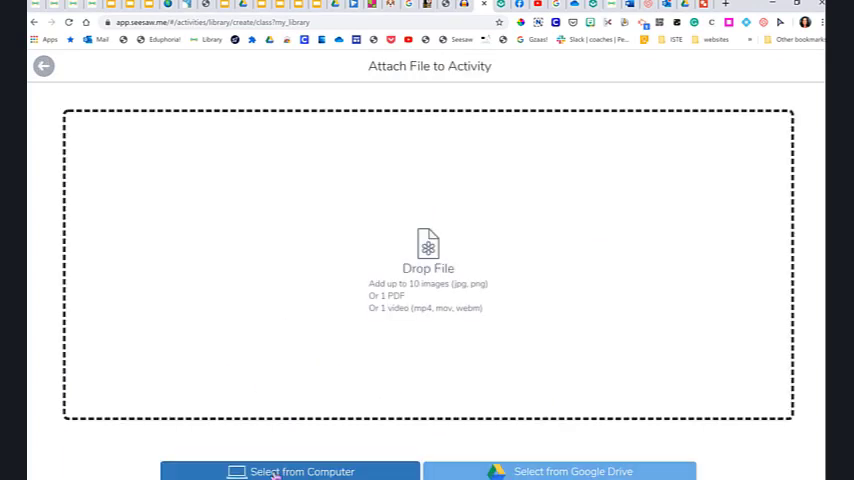
{"action": "left_click", "coordinate": [290, 471]}
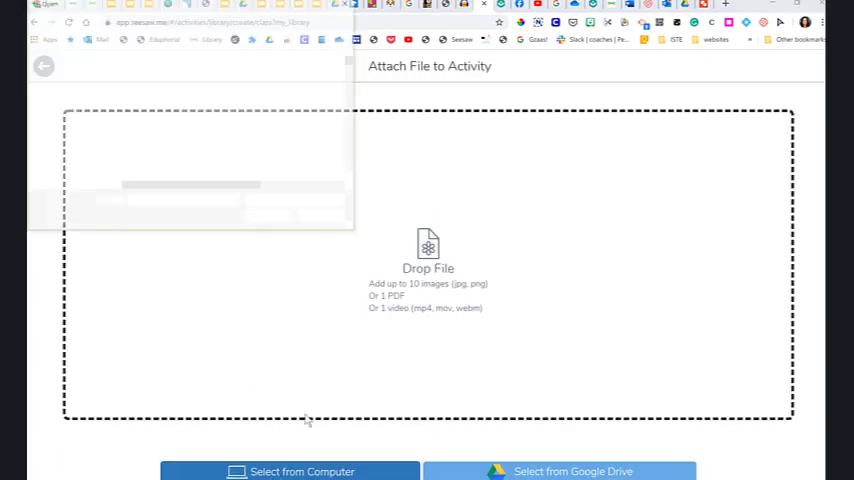
{"action": "left_click", "coordinate": [290, 471]}
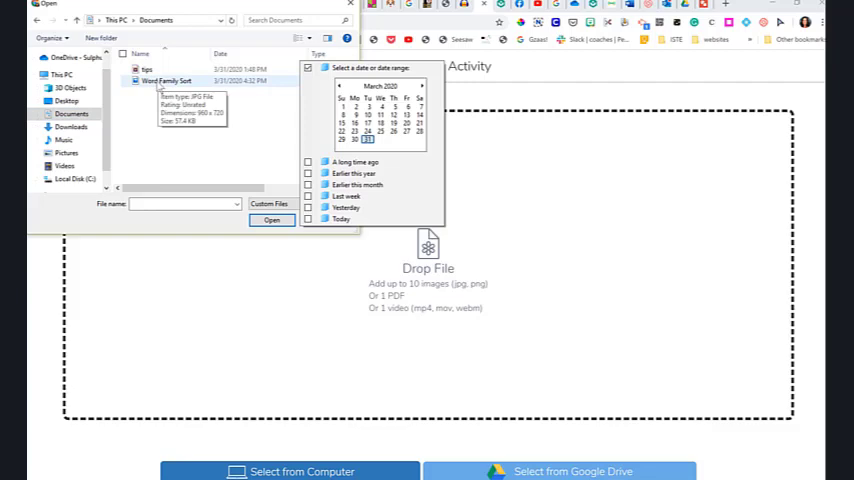
{"action": "left_click", "coordinate": [167, 80]}
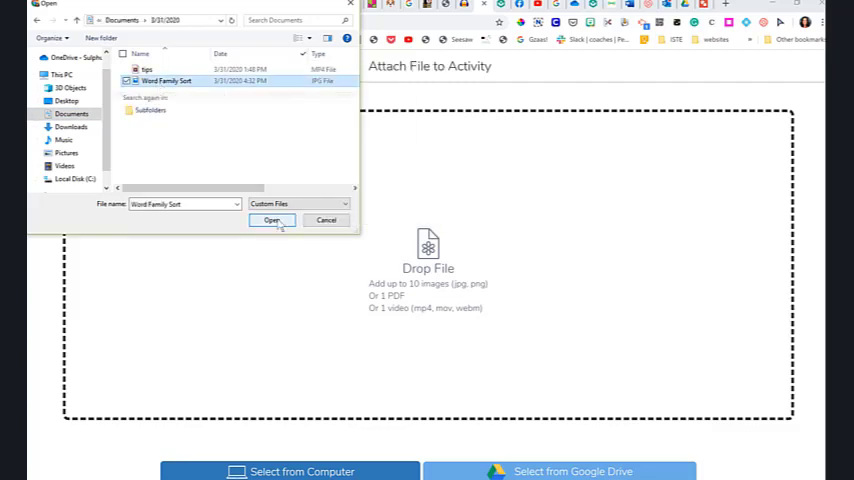
{"action": "left_click", "coordinate": [272, 220]}
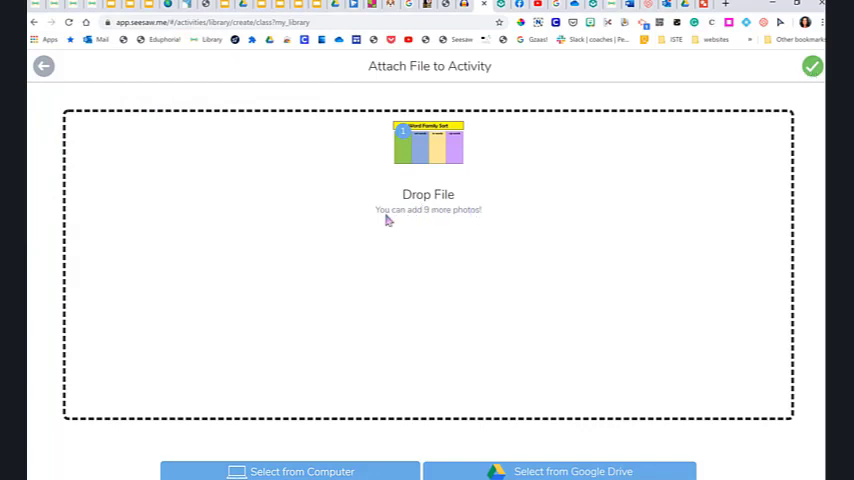
{"action": "mouse_move", "coordinate": [575, 195]}
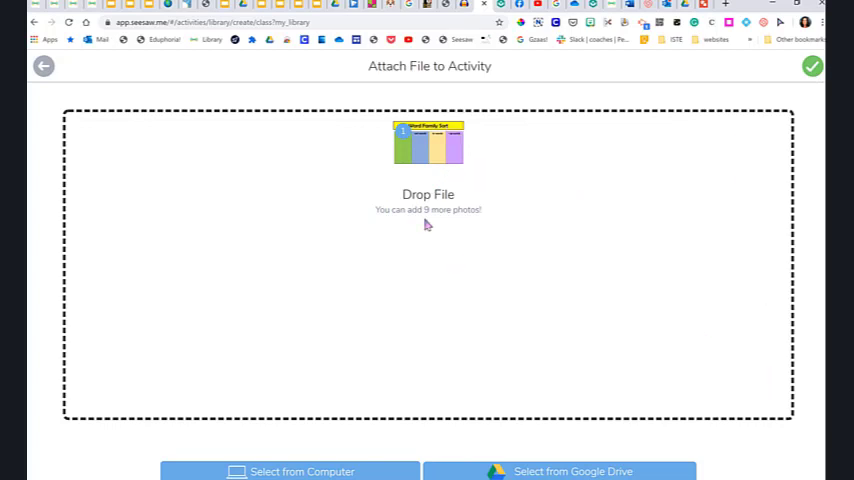
{"action": "mouse_move", "coordinate": [430, 213]}
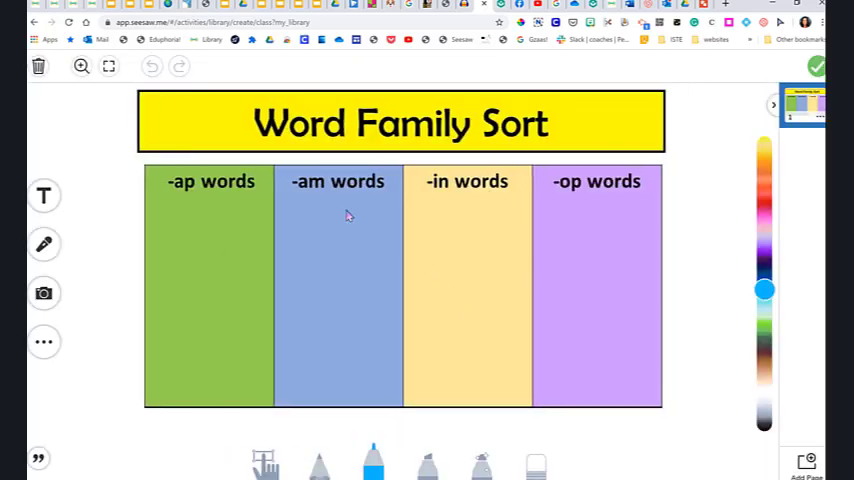
{"action": "mouse_move", "coordinate": [258, 290]}
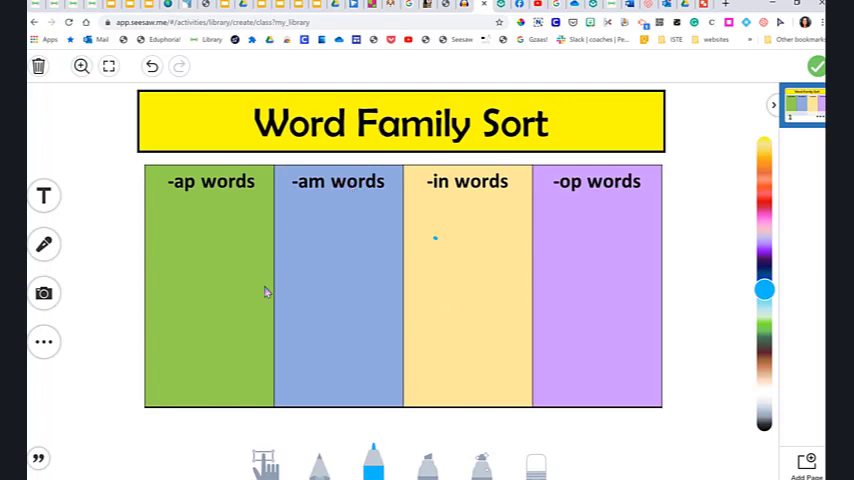
{"action": "mouse_move", "coordinate": [537, 240]}
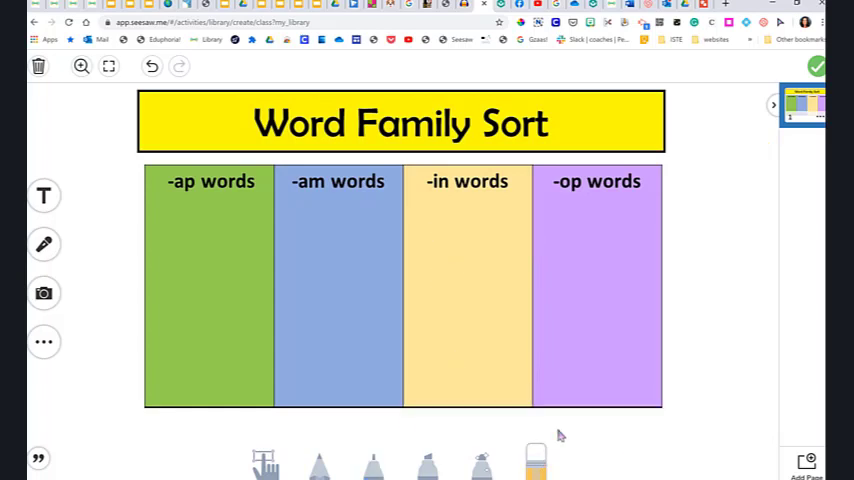
Switch to the move tool to position the Sam, mop, cap and fin labels.
{"action": "left_click", "coordinate": [44, 195]}
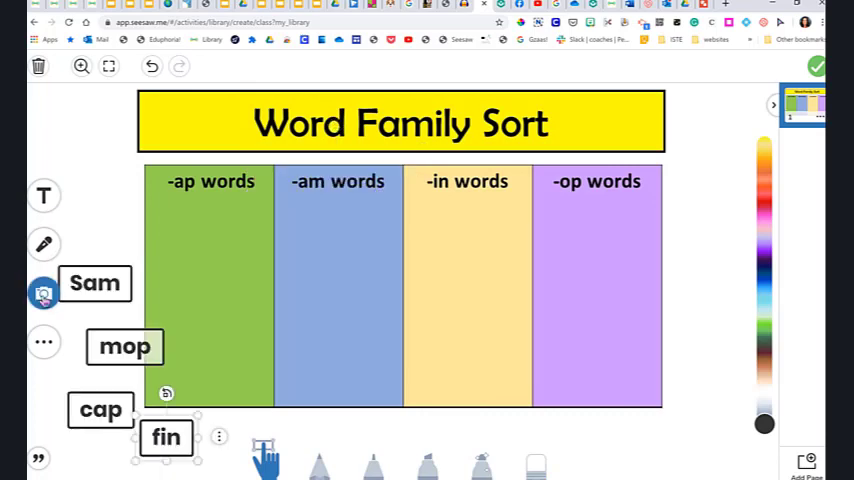
Insert the mop and cap pictures from Downloads, then save the template.
{"action": "left_click", "coordinate": [43, 293]}
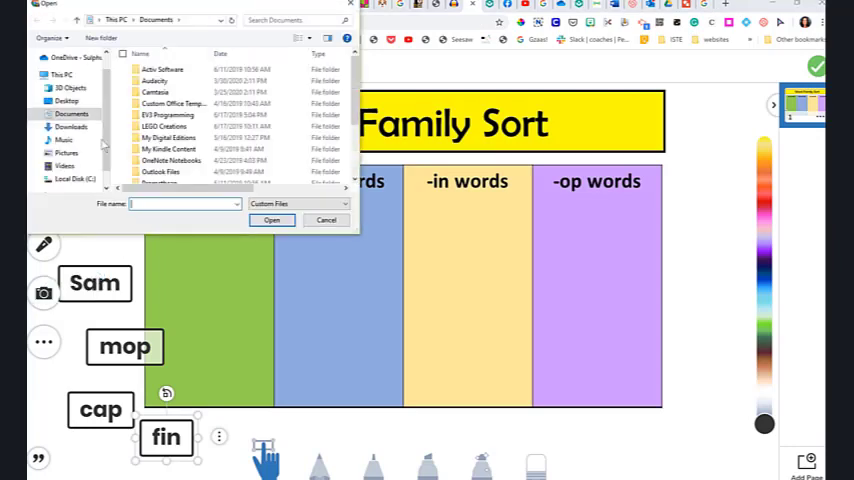
{"action": "left_click", "coordinate": [71, 126]}
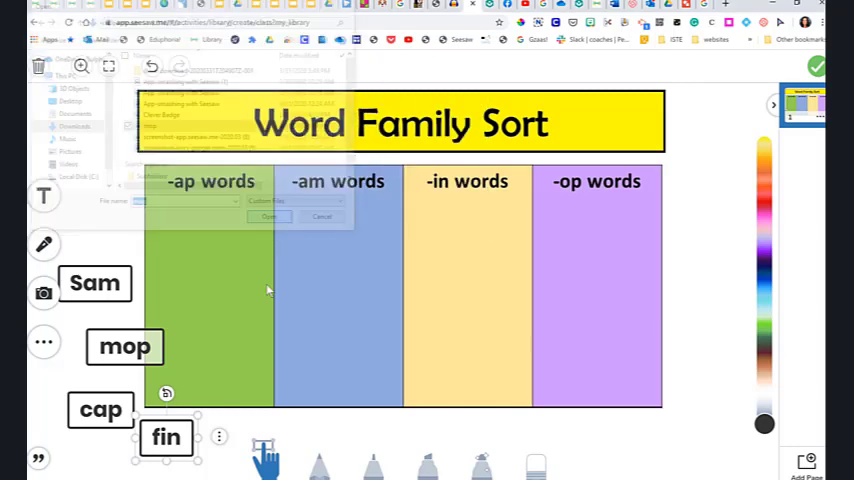
{"action": "left_click", "coordinate": [322, 217]}
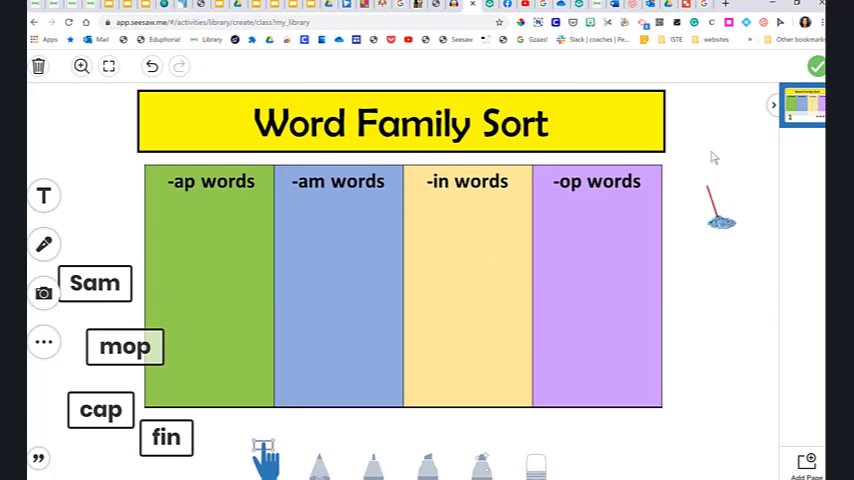
{"action": "left_click", "coordinate": [720, 210]}
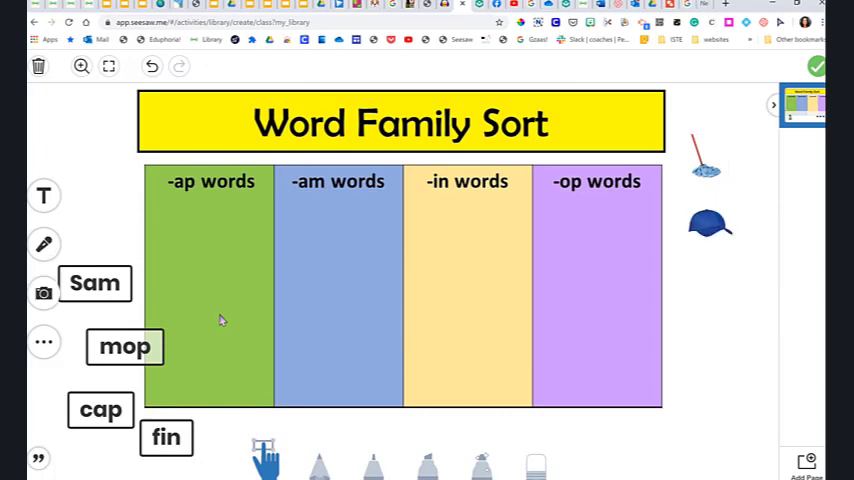
{"action": "mouse_move", "coordinate": [130, 440]}
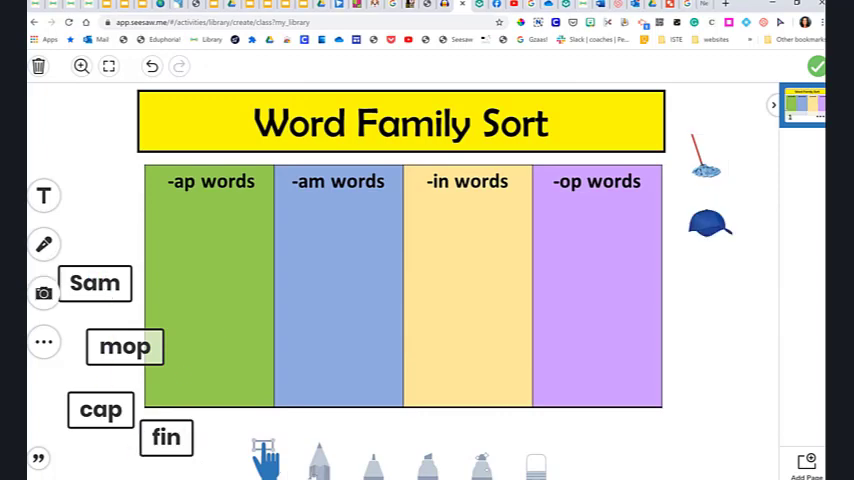
{"action": "left_click", "coordinate": [43, 244]}
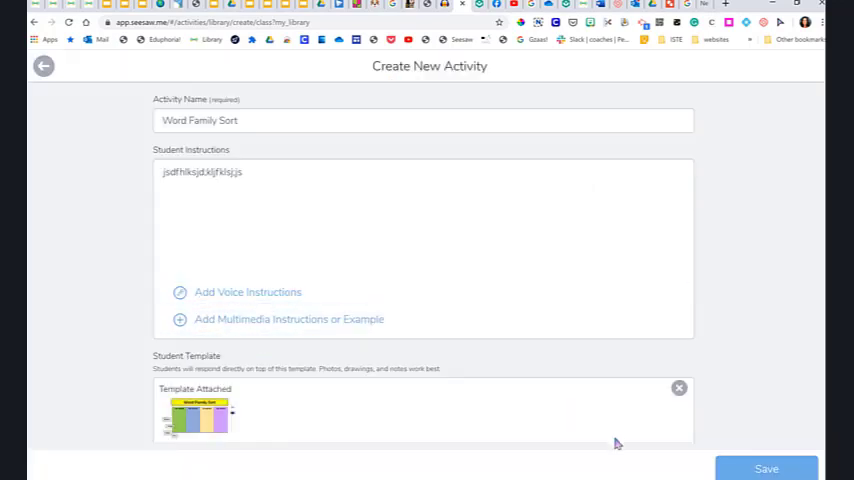
Reopen the attached Word Family Sort template and bring up the photo picker.
{"action": "left_click", "coordinate": [766, 468]}
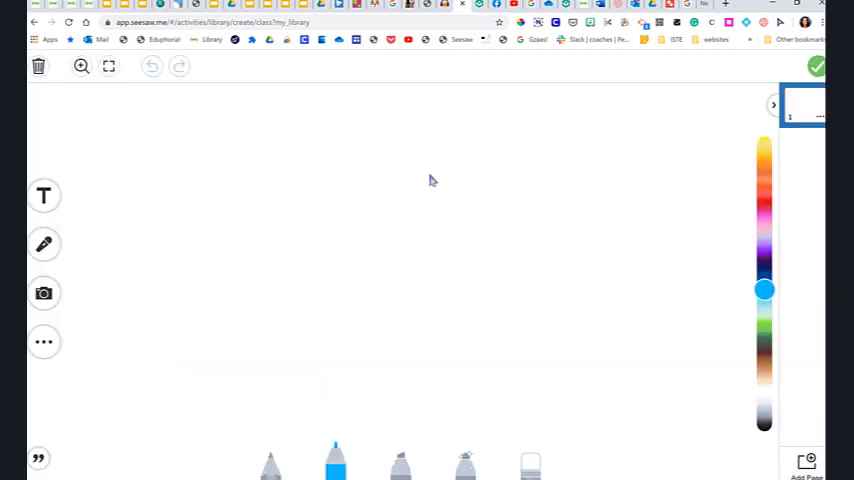
{"action": "mouse_move", "coordinate": [264, 347]}
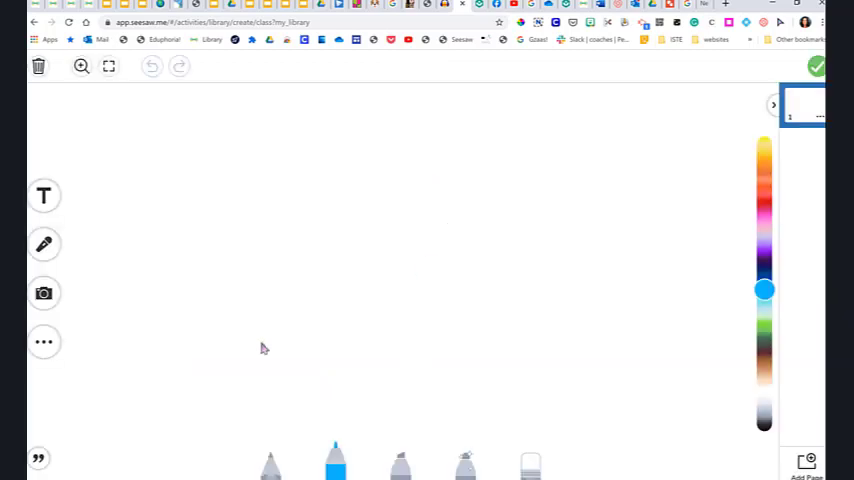
{"action": "left_click", "coordinate": [43, 293]}
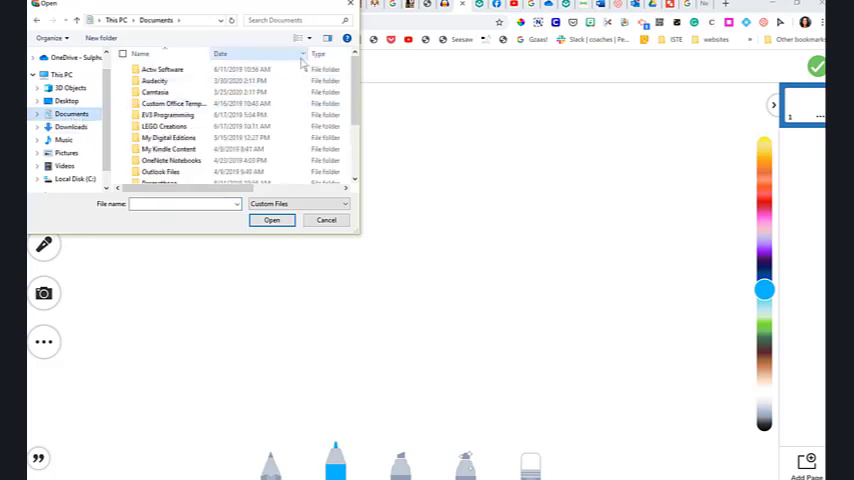
{"action": "left_click", "coordinate": [301, 54]}
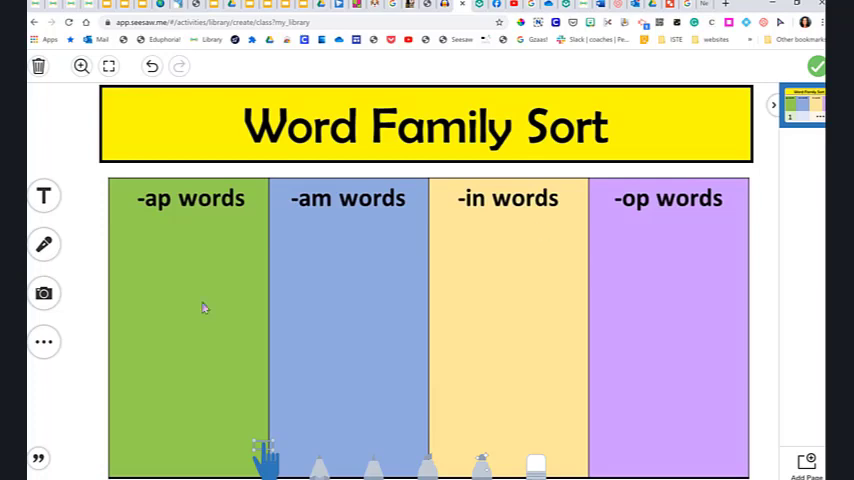
{"action": "mouse_move", "coordinate": [445, 263]}
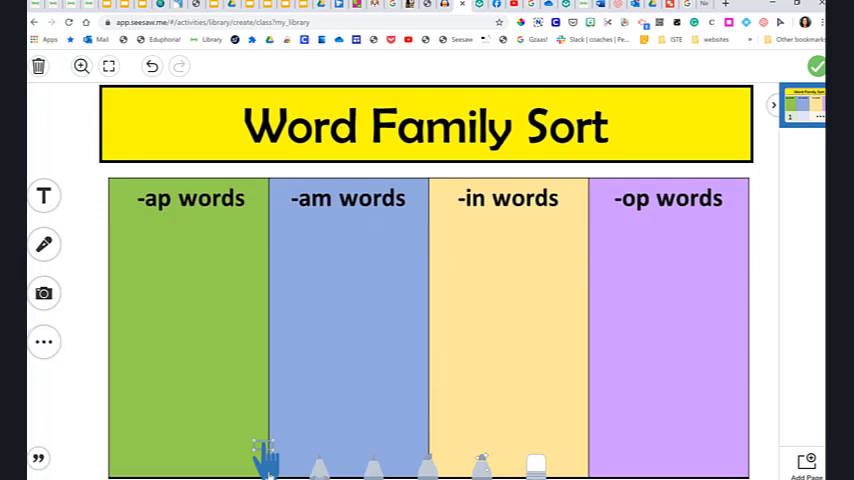
Switch to the move tool to reposition the cap and mop pictures beside the chart.
{"action": "left_click", "coordinate": [44, 293]}
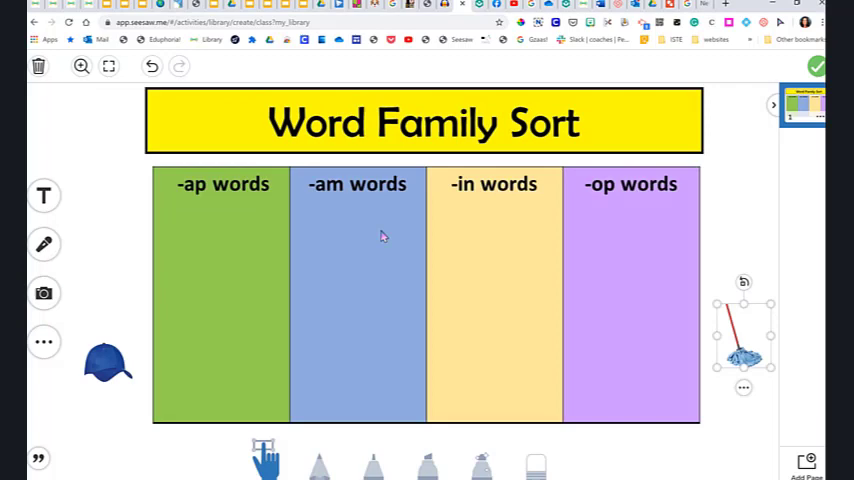
{"action": "mouse_move", "coordinate": [425, 253]}
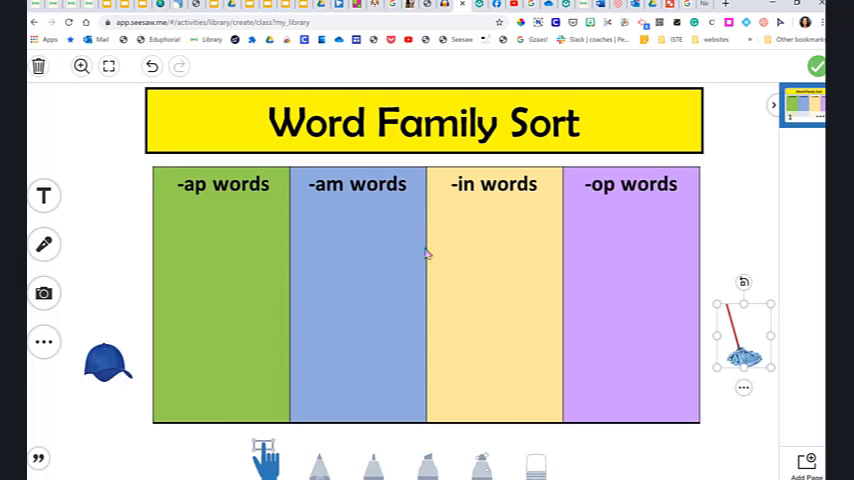